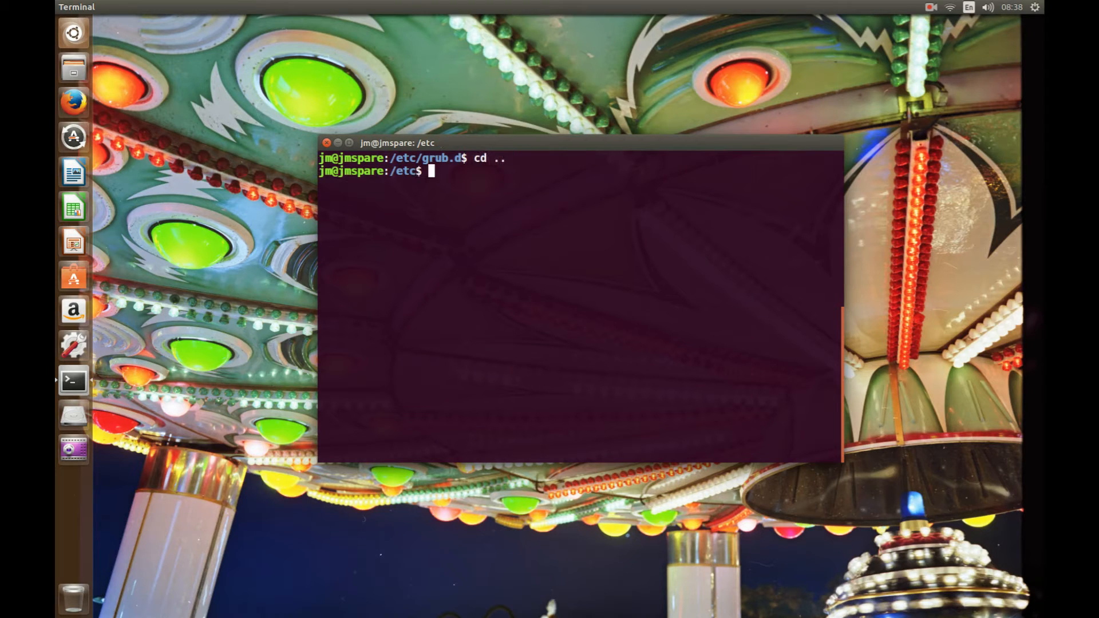
Change into /etc/grub.d and list its GRUB script files.
type("cd /")
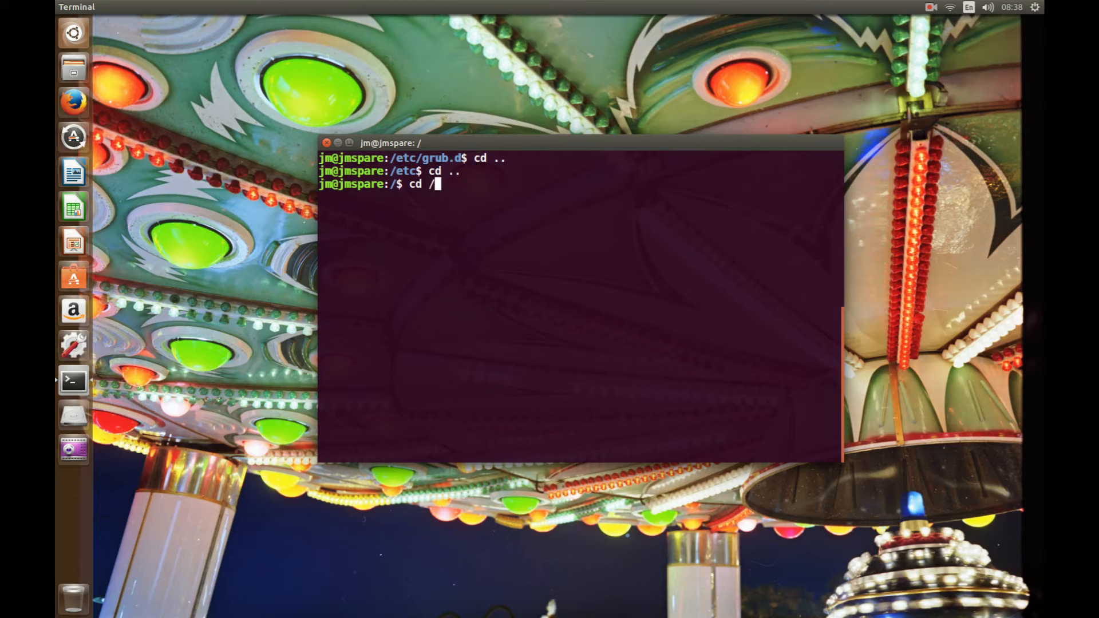
type("etc/grub.d/")
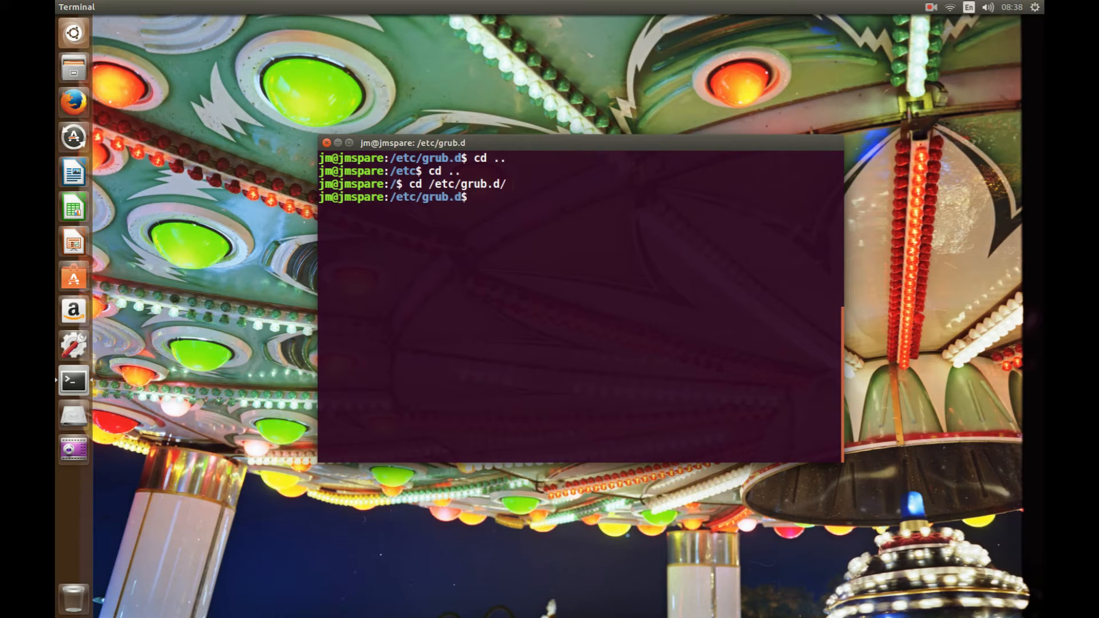
type("ls")
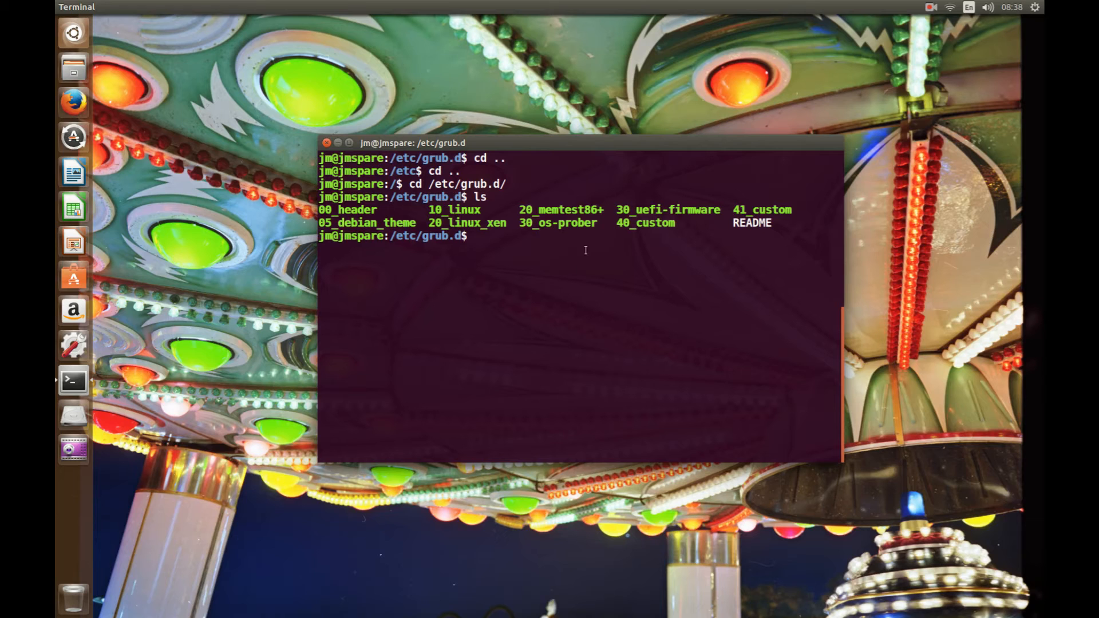
double_click(451, 210)
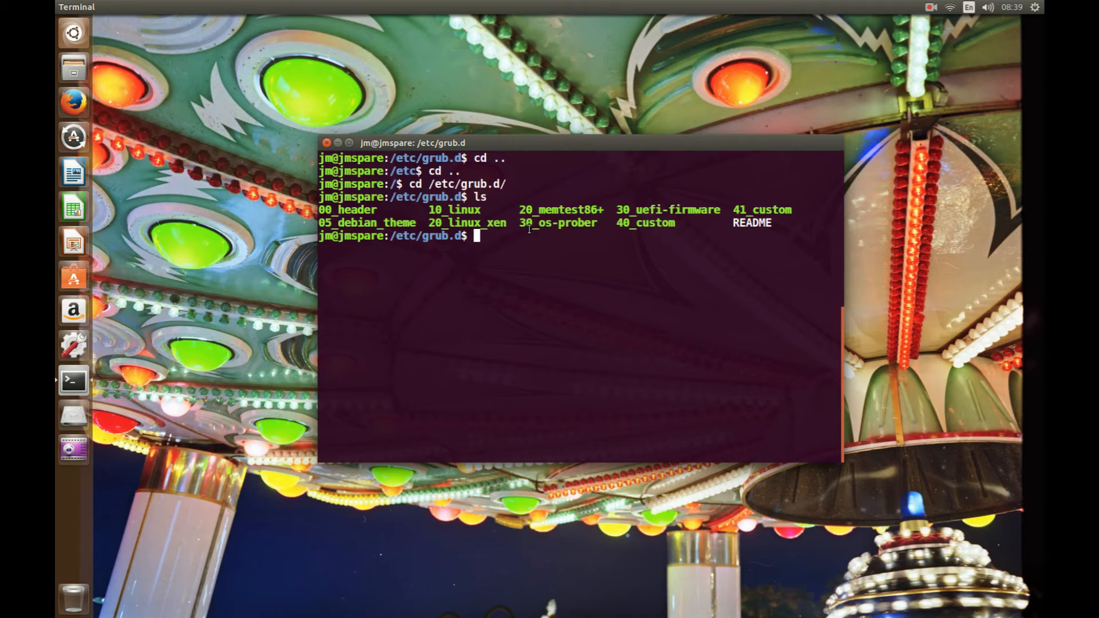
double_click(557, 223)
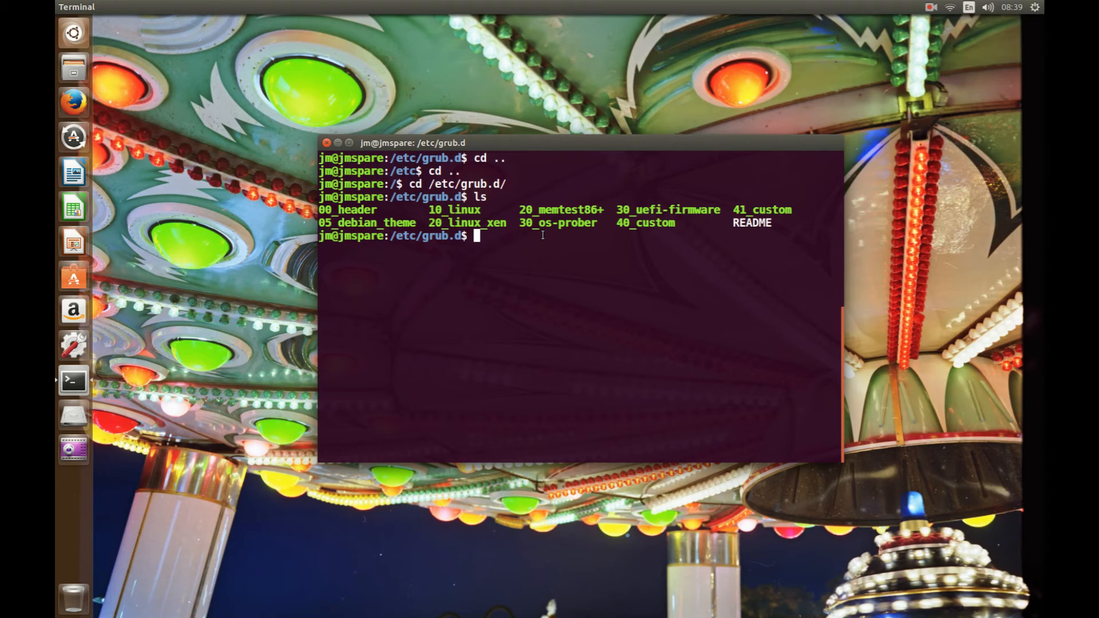
Run sudo mv to rename 30_os-prober to 09_os-prober, correcting the new name's number.
type("su")
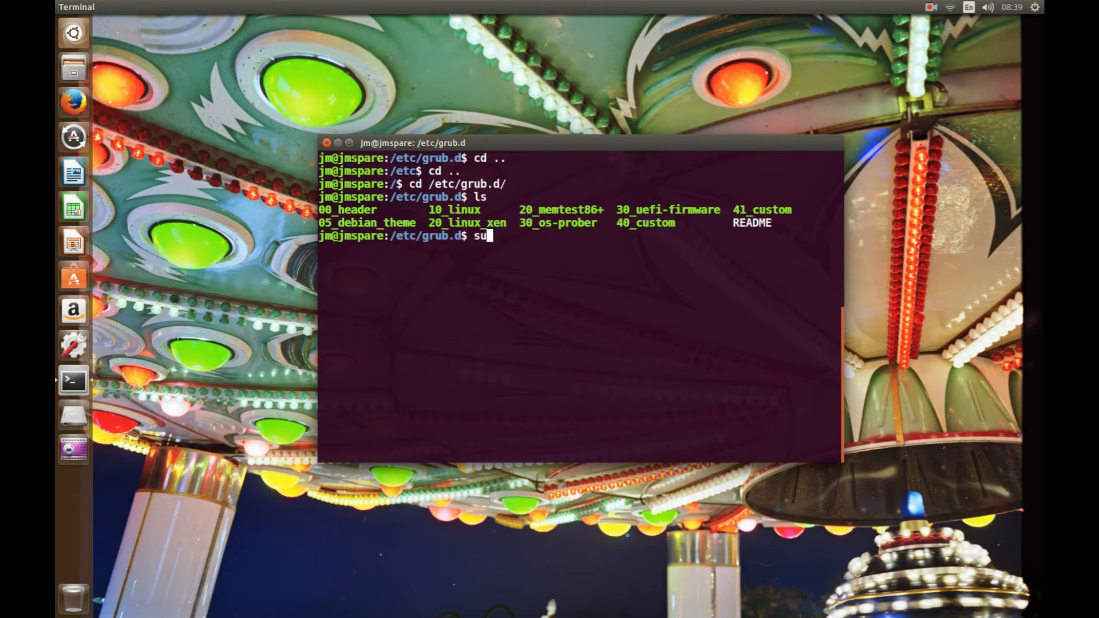
type("do")
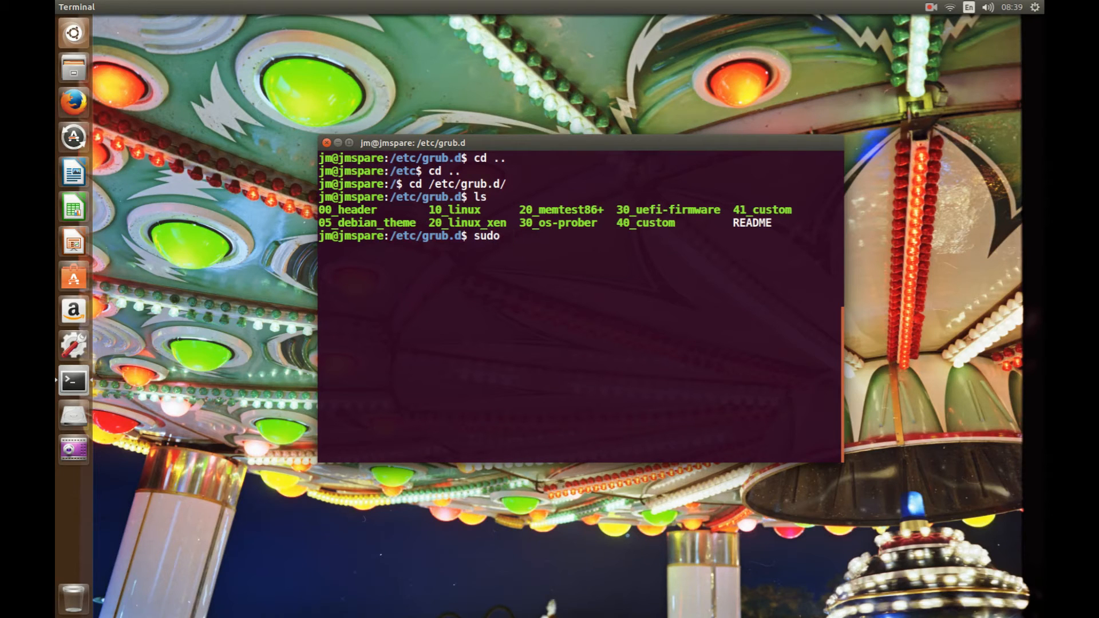
type("mv")
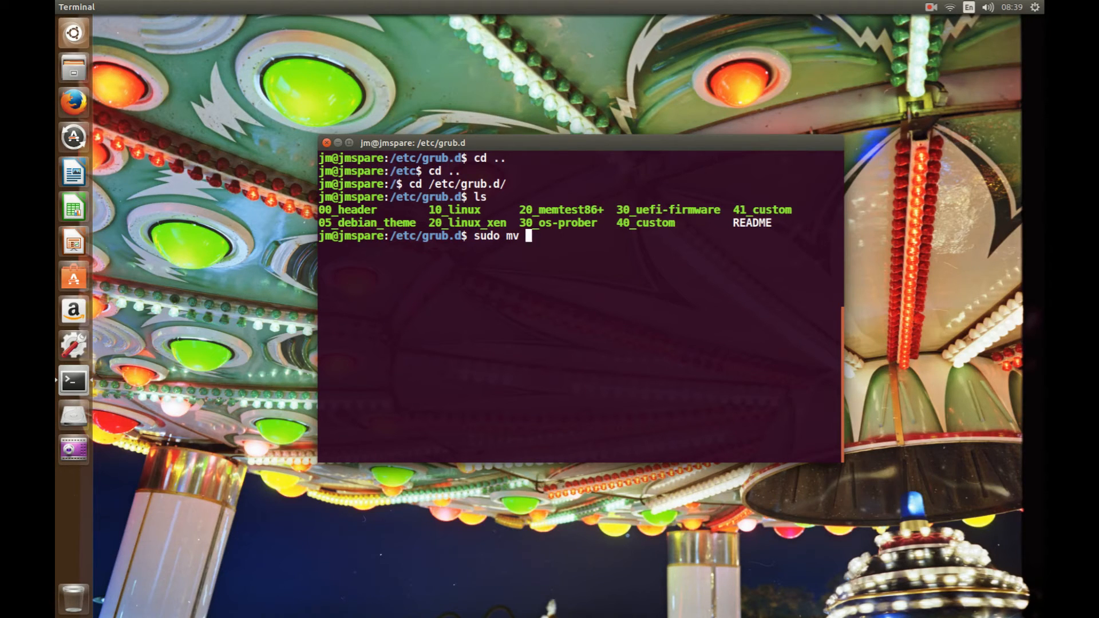
type("30")
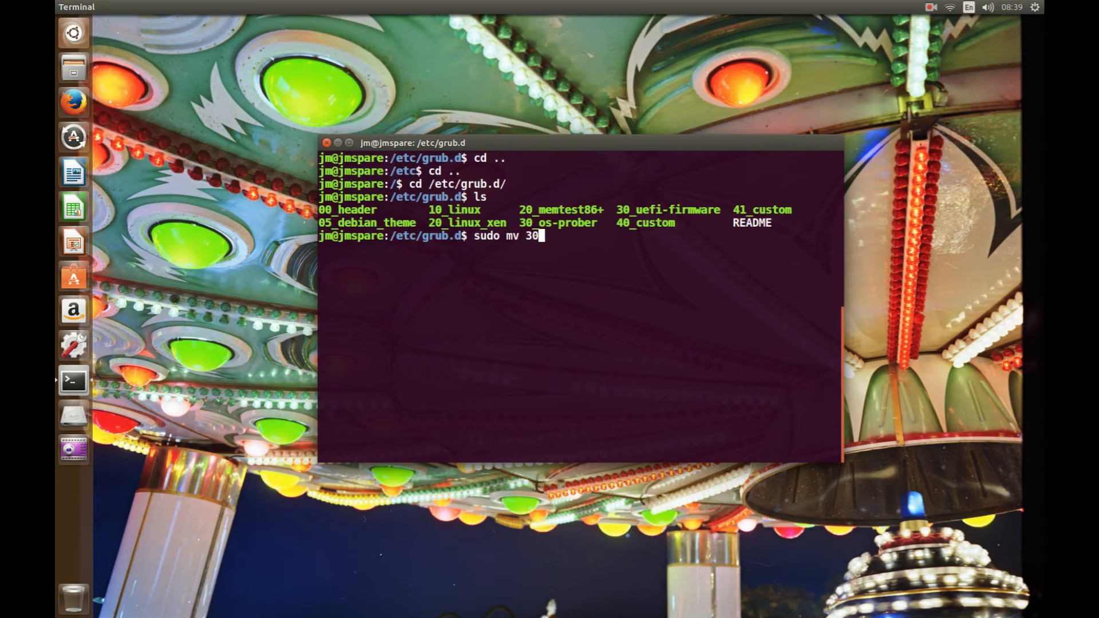
type("_os-prober")
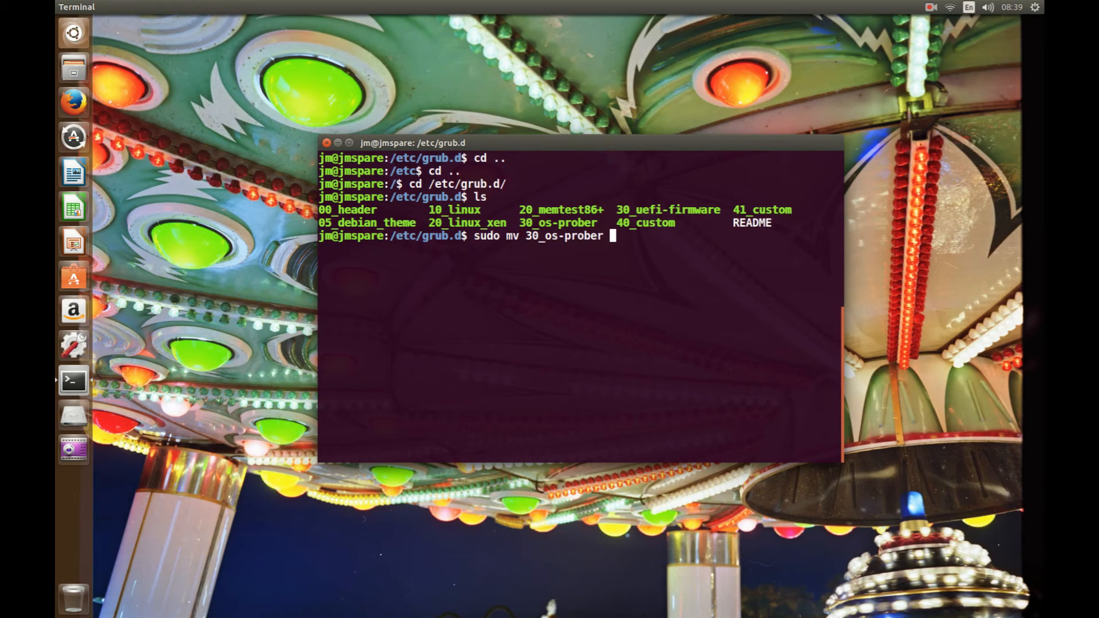
type("30")
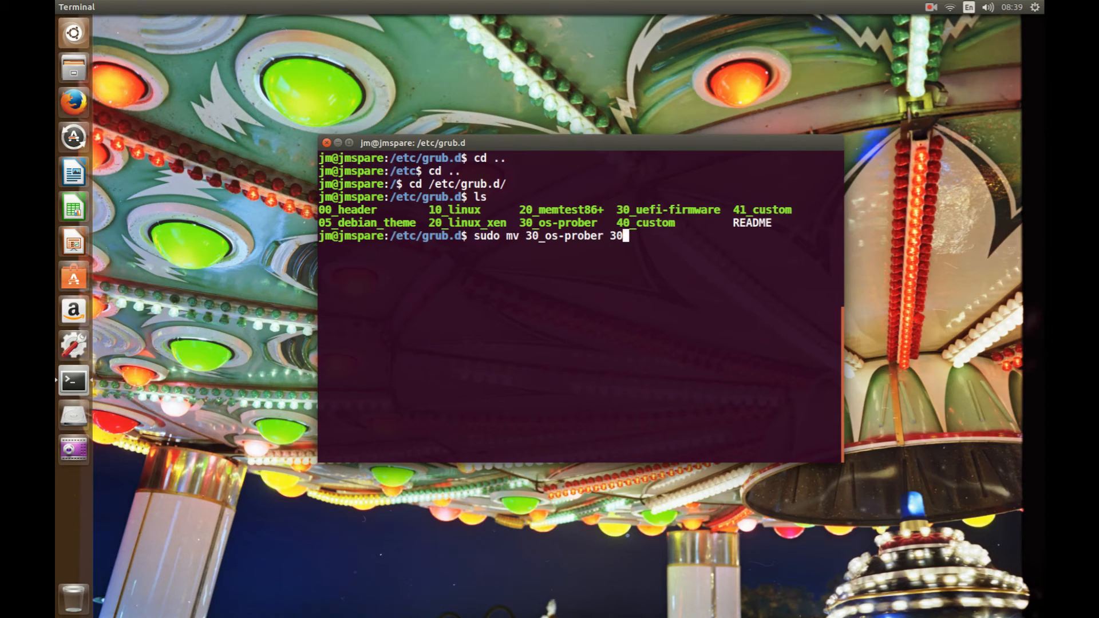
type("_")
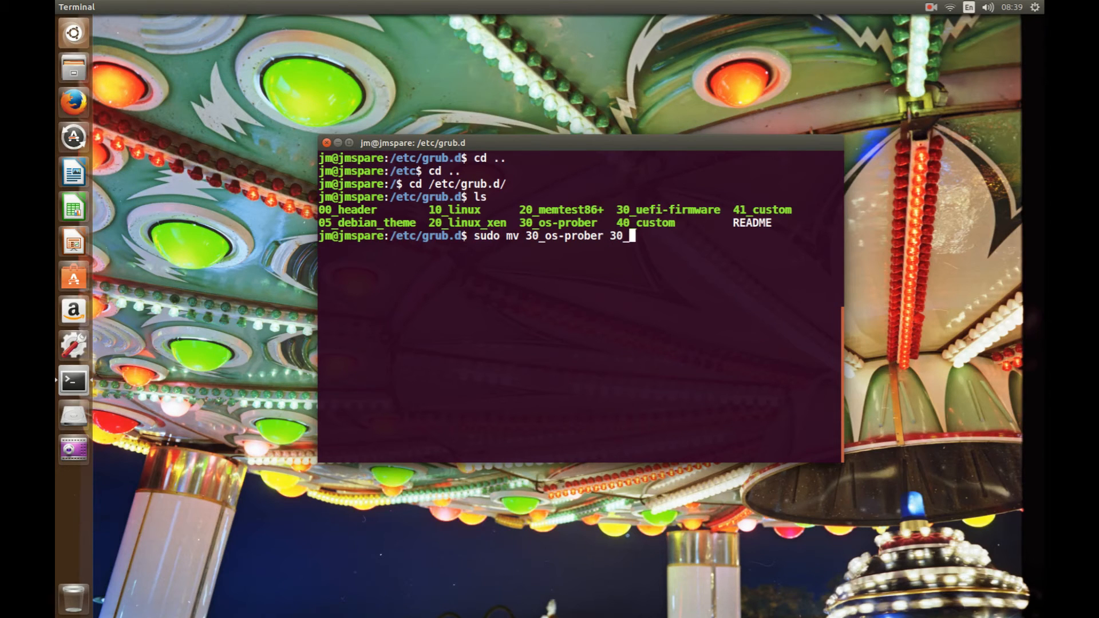
type("os-prober")
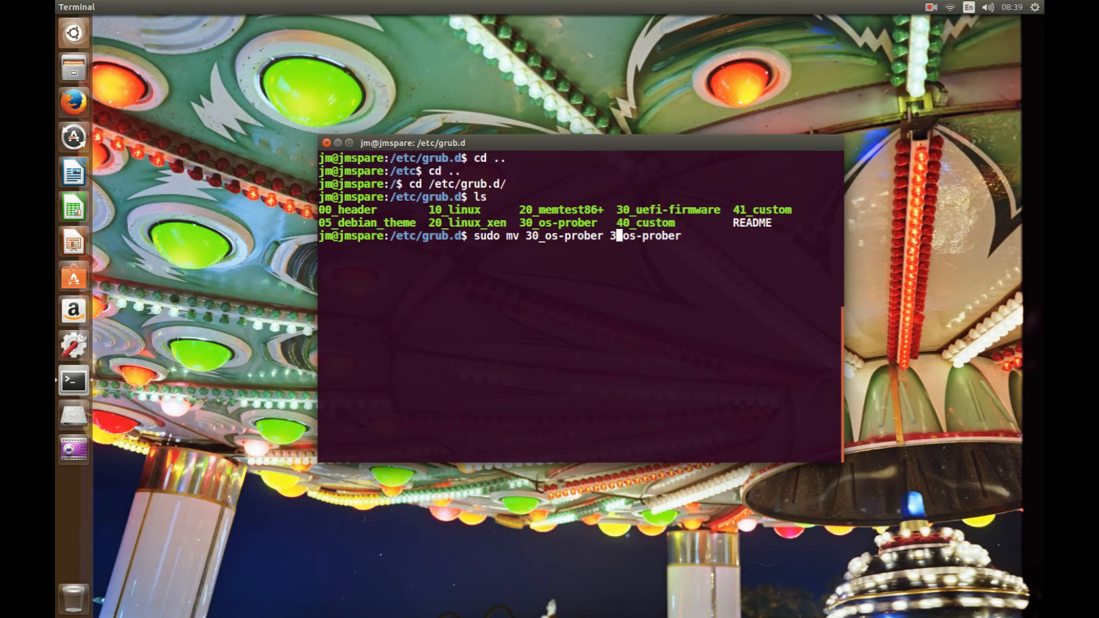
key("BackSpace")
type("09_")
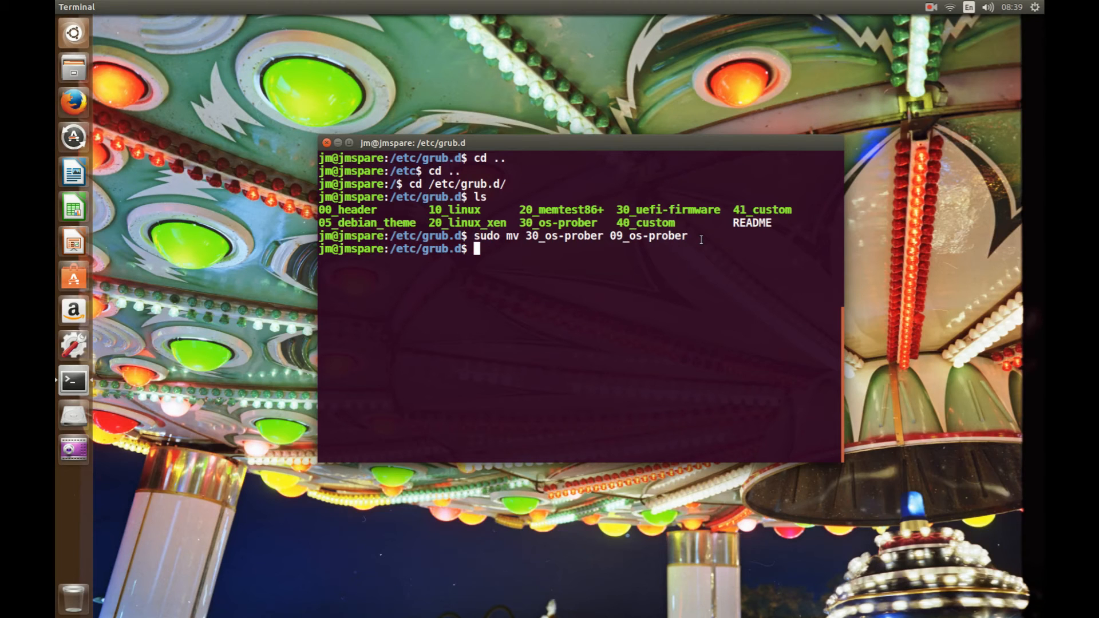
Partly type 'sudo update-grub' at the /etc/grub.d prompt without running it.
type("sudo up")
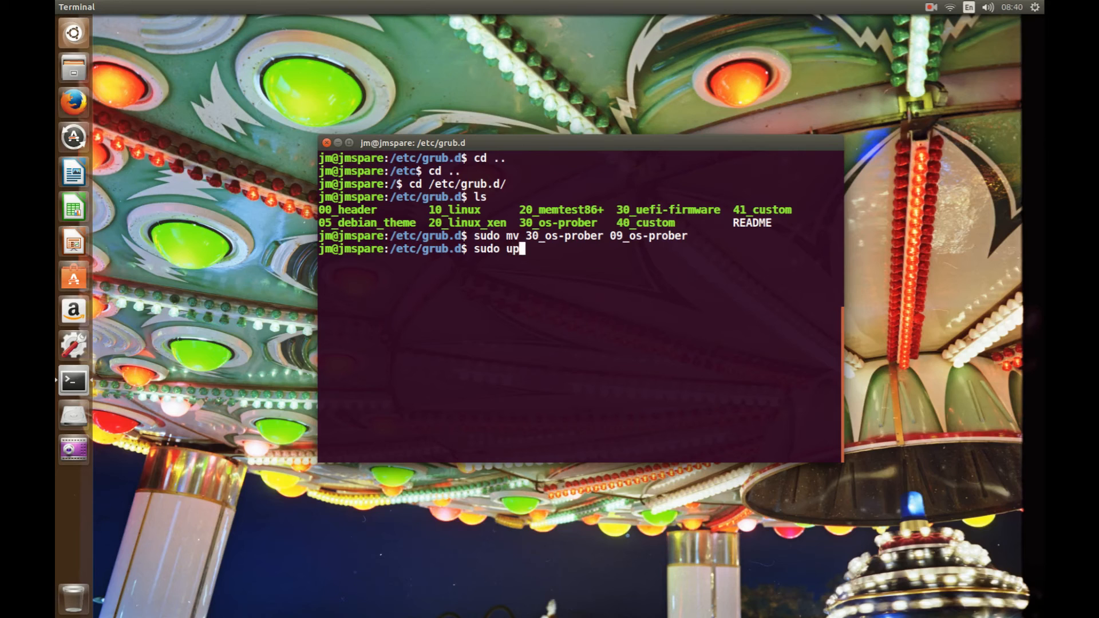
type("date-")
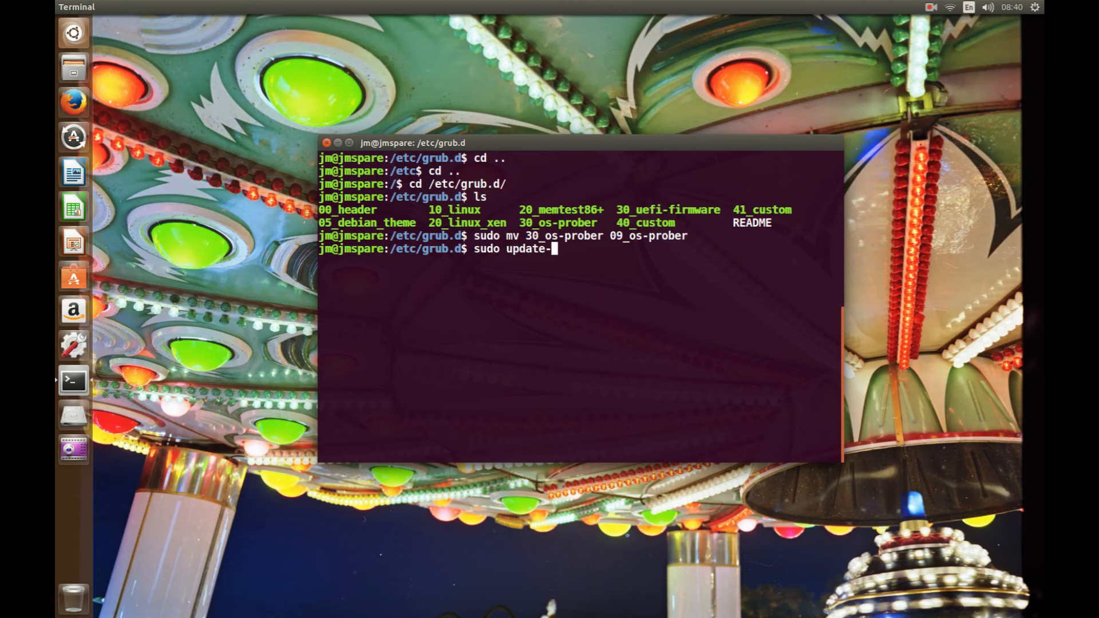